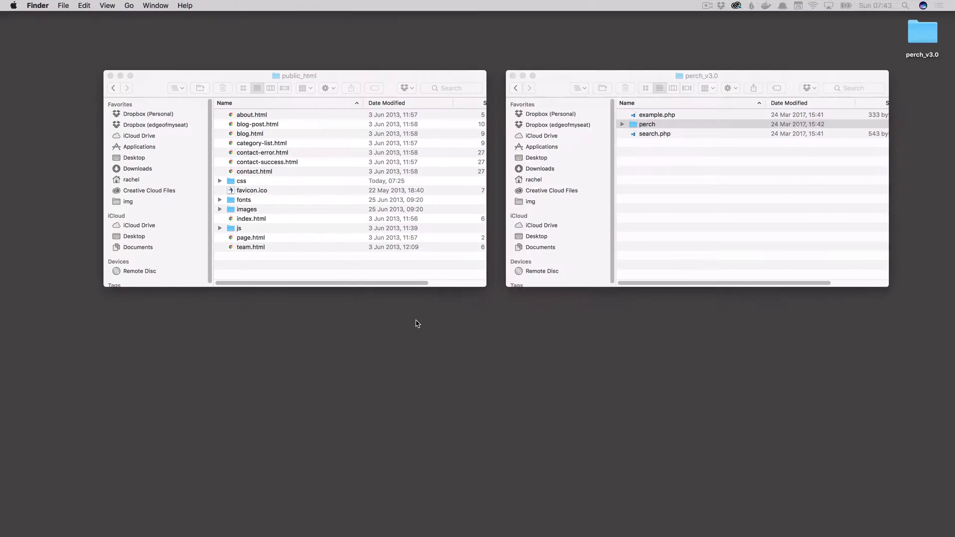
# Copy the perch folder from the perch_v3.0 download into the public_html website folder
pyautogui.click(646, 124)
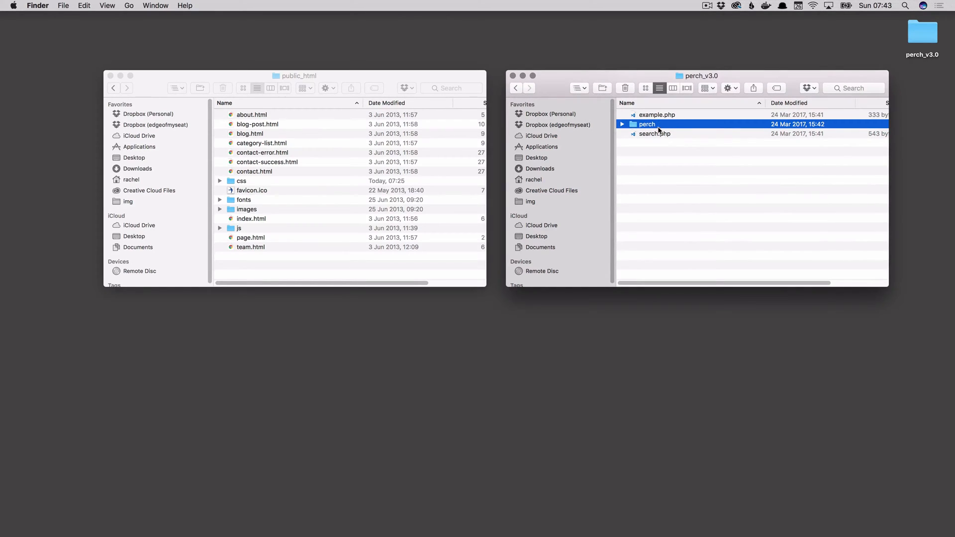
pyautogui.moveTo(656, 129)
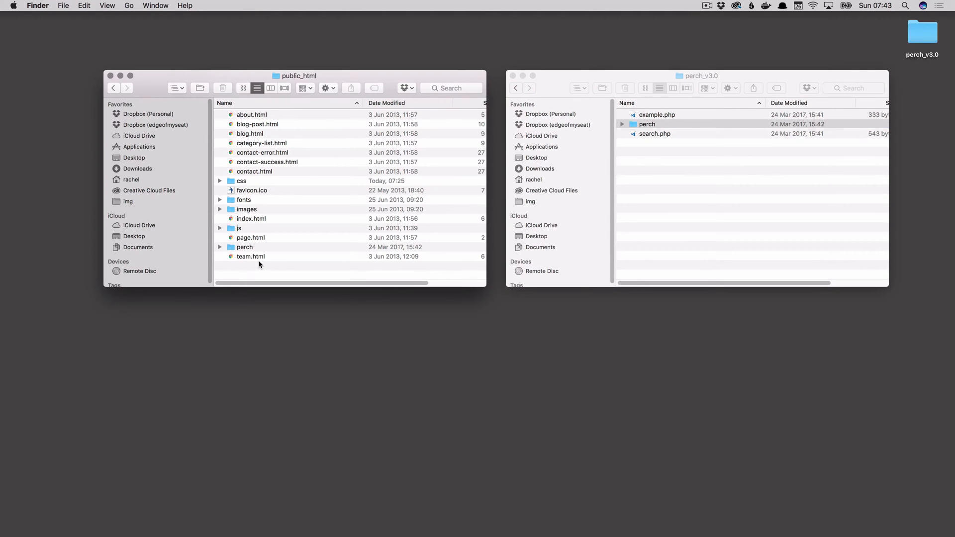
pyautogui.moveTo(248, 250)
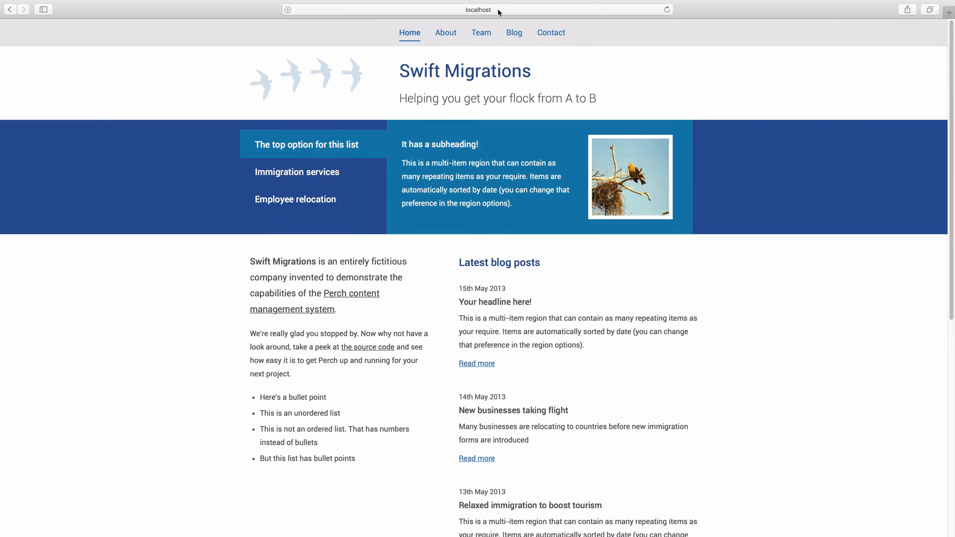
# Load the Perch installer at localhost/perch, reaching the Database settings step
pyautogui.click(478, 9)
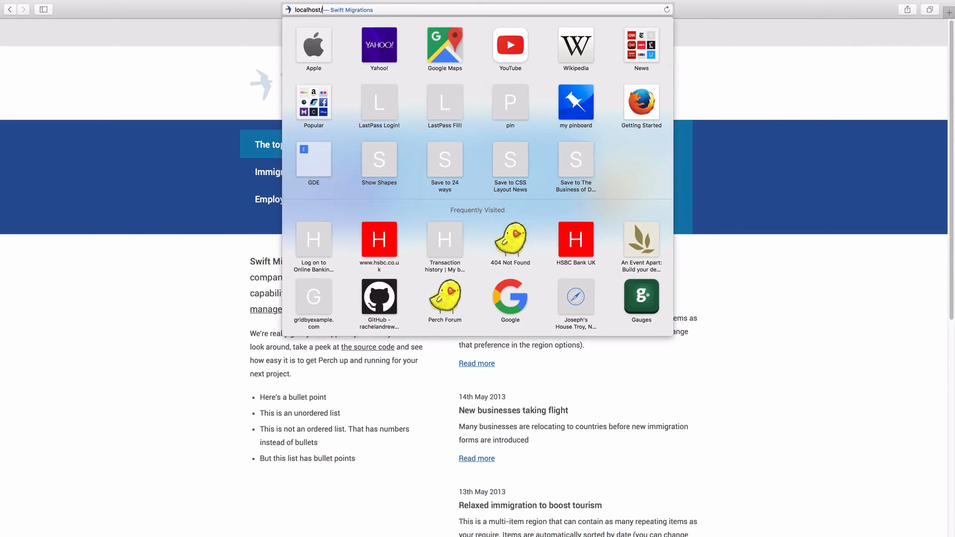
pyautogui.write('perch')
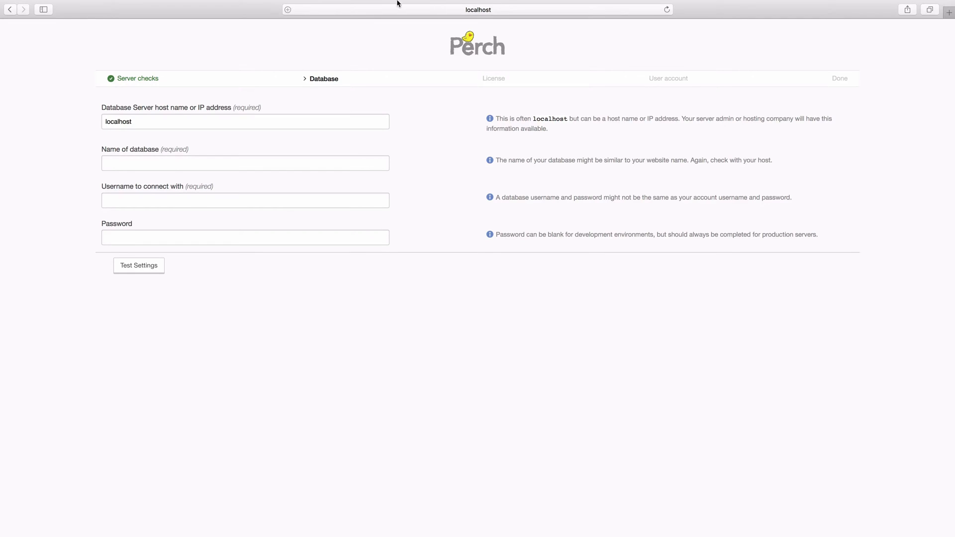
# Enter host db, database db_perchswift, username root and the password, then test the settings
pyautogui.click(244, 121)
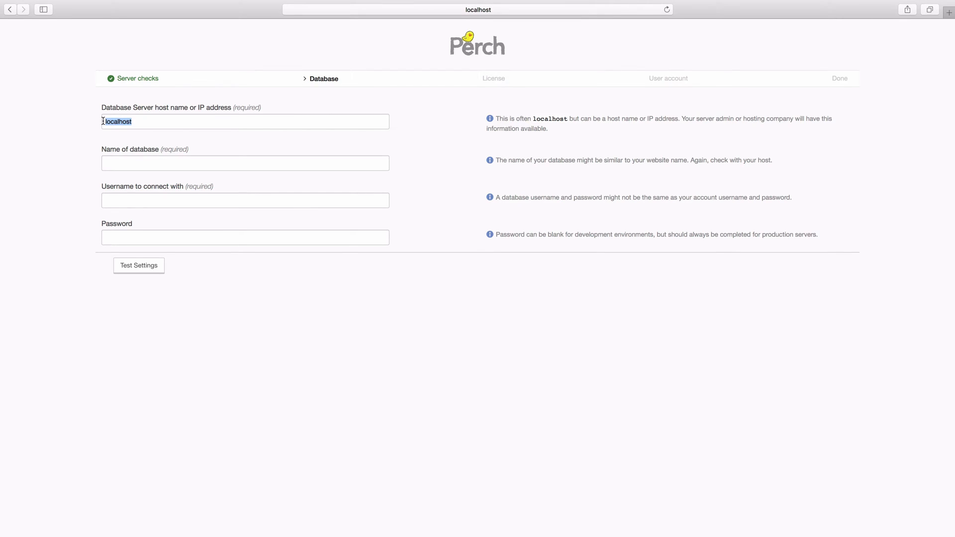
pyautogui.write('db')
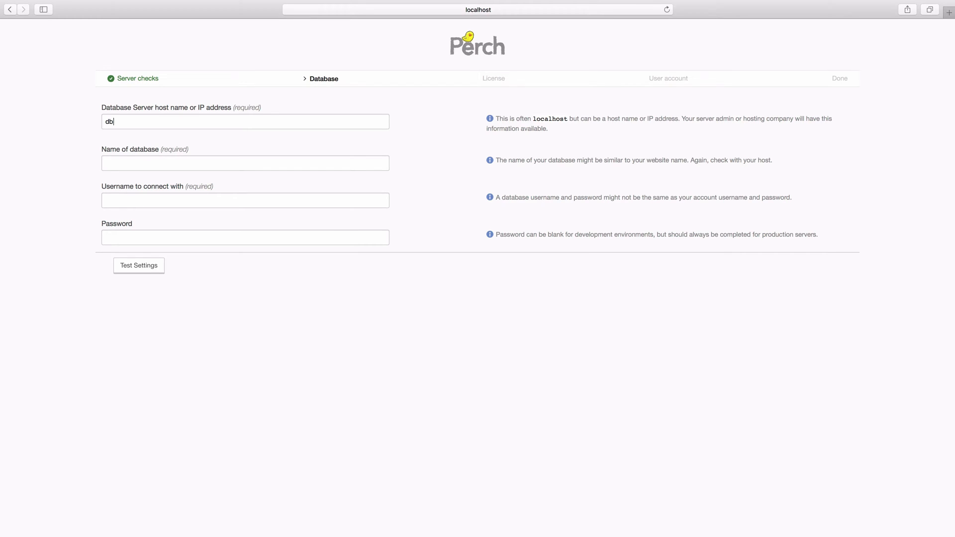
pyautogui.click(244, 162)
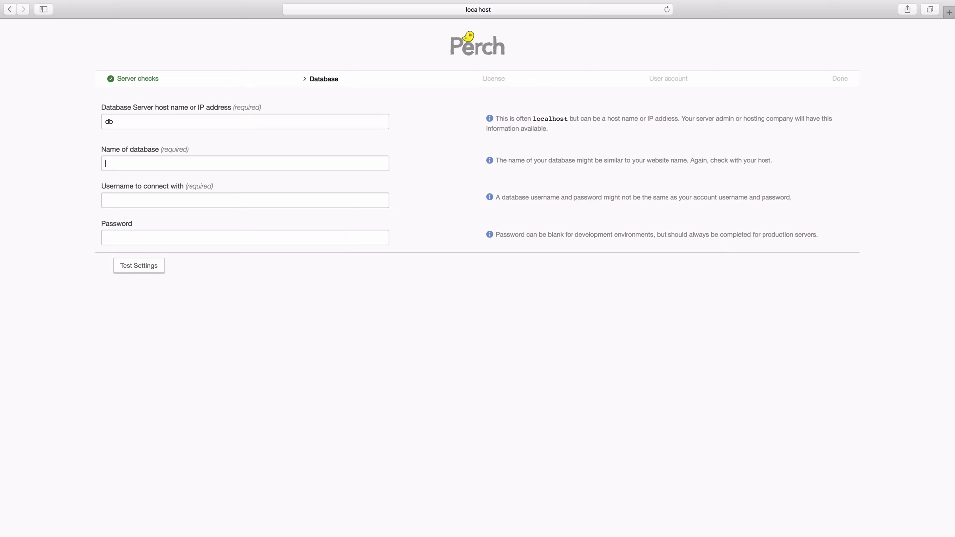
pyautogui.write('db_')
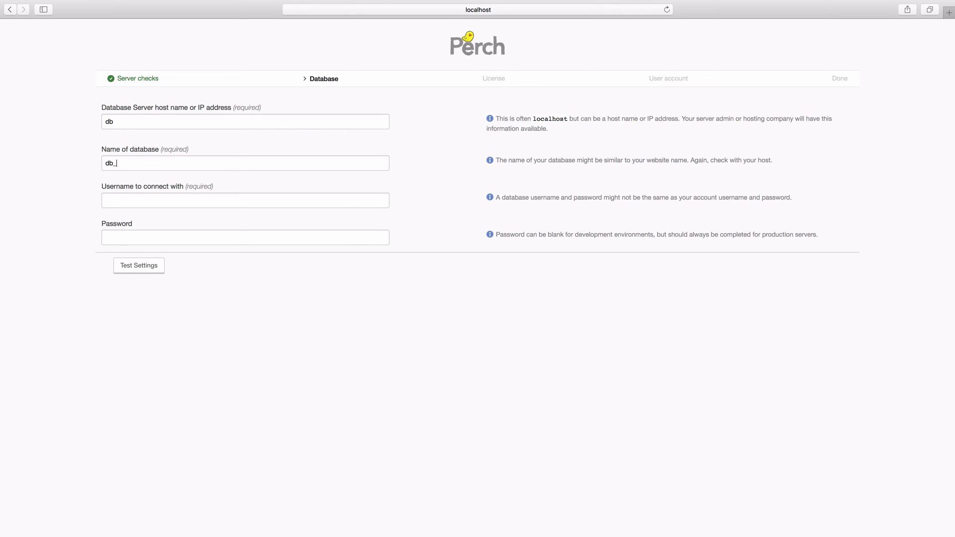
pyautogui.write('perchswift')
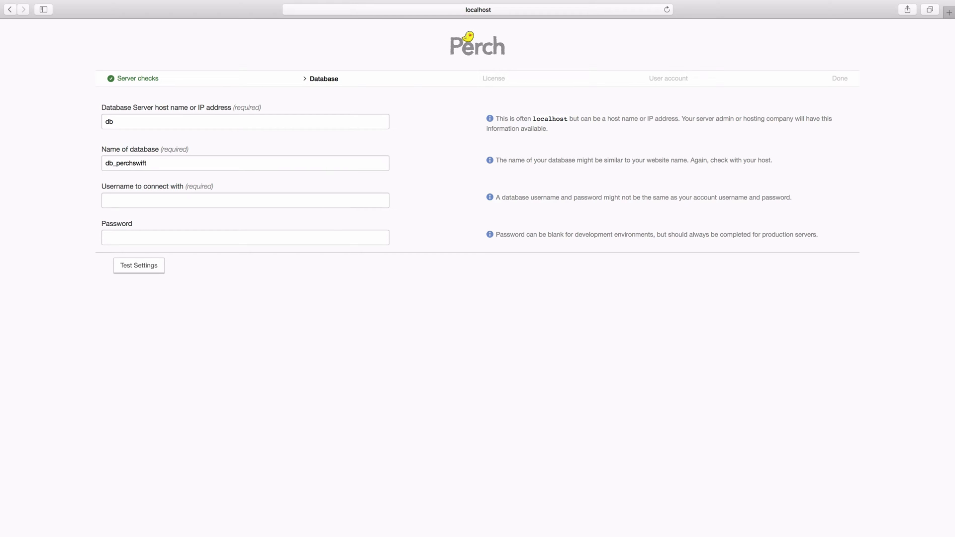
pyautogui.click(244, 200)
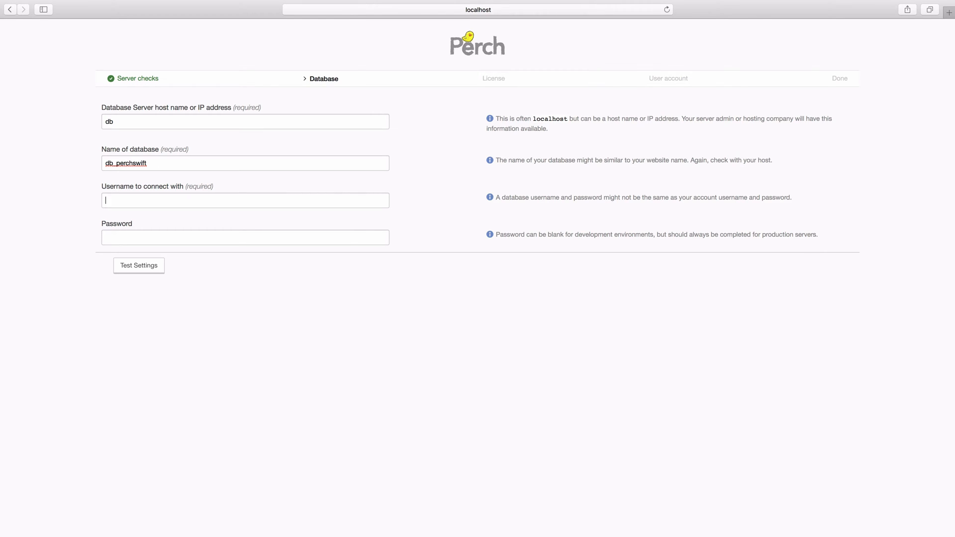
pyautogui.write('root')
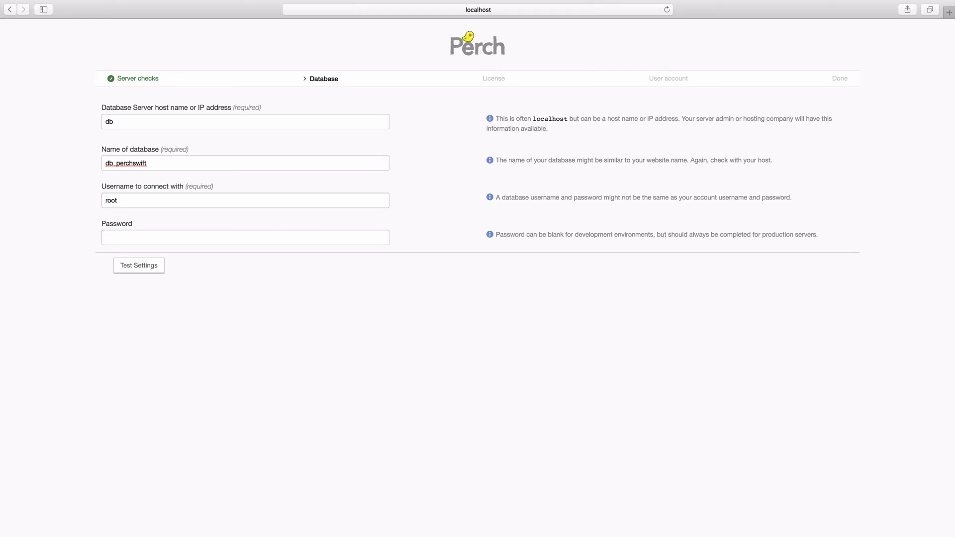
pyautogui.write('password')
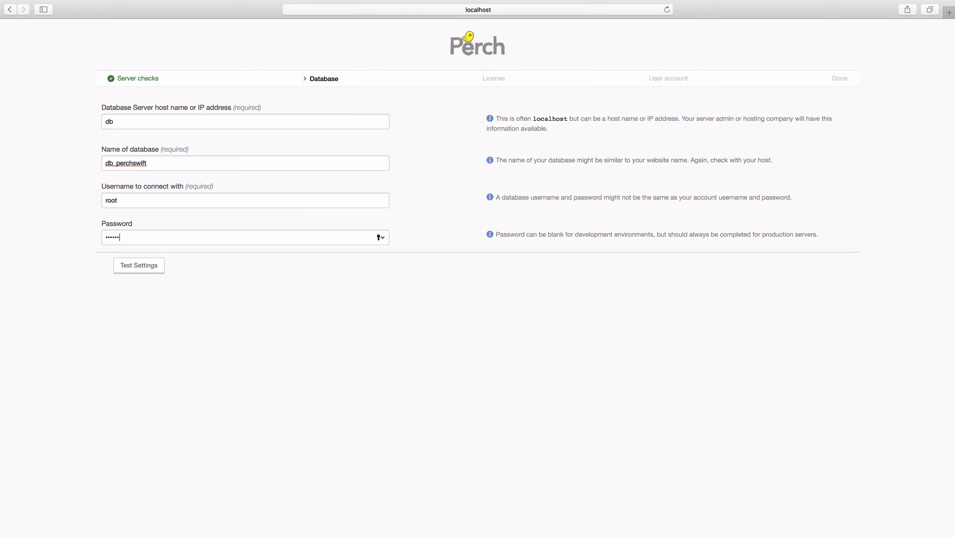
pyautogui.moveTo(126, 268)
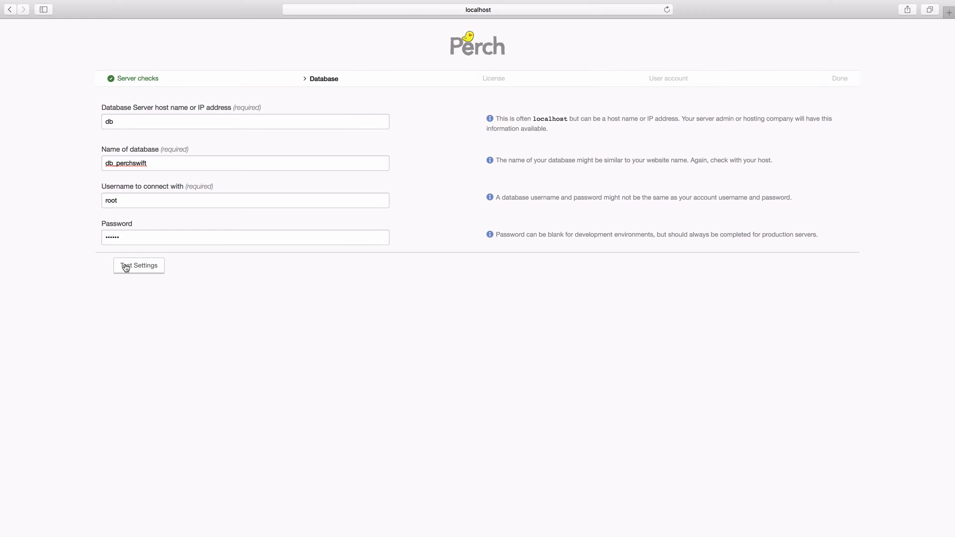
pyautogui.click(138, 265)
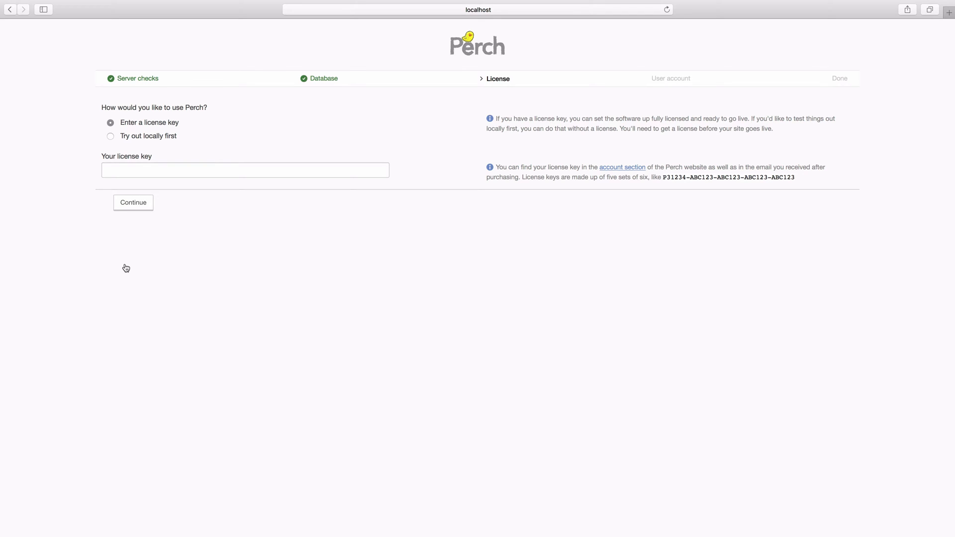
pyautogui.moveTo(205, 189)
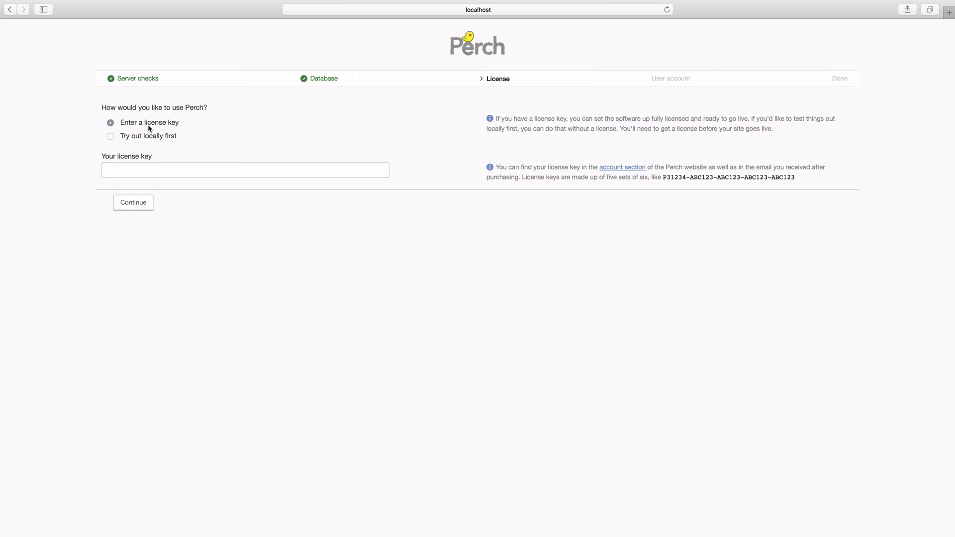
pyautogui.moveTo(145, 140)
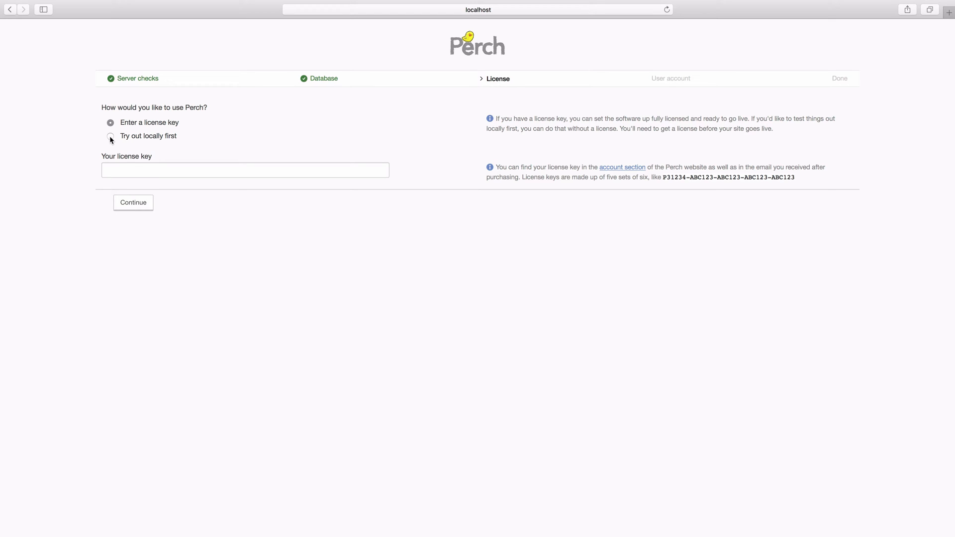
# Choose 'Try out locally first' without a license and continue to the user account form
pyautogui.click(111, 136)
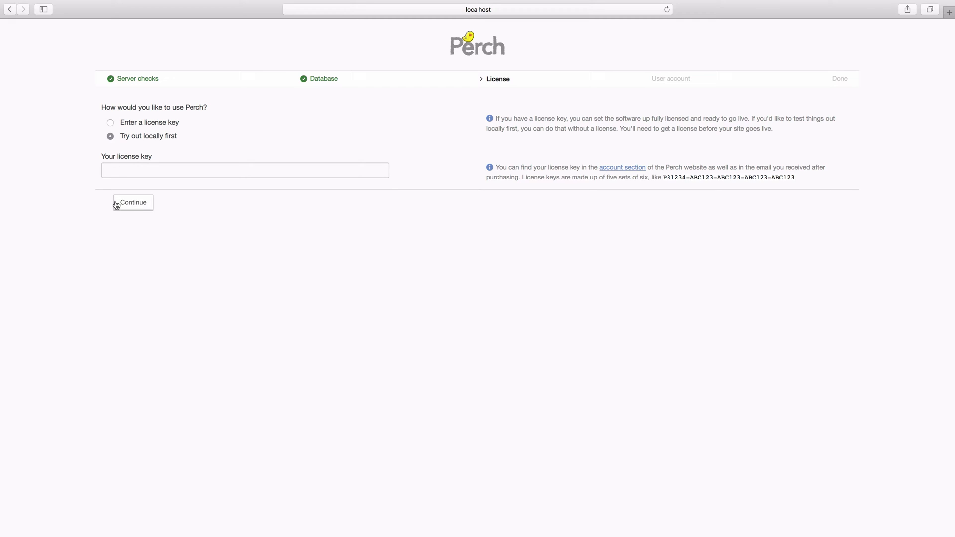
pyautogui.click(132, 202)
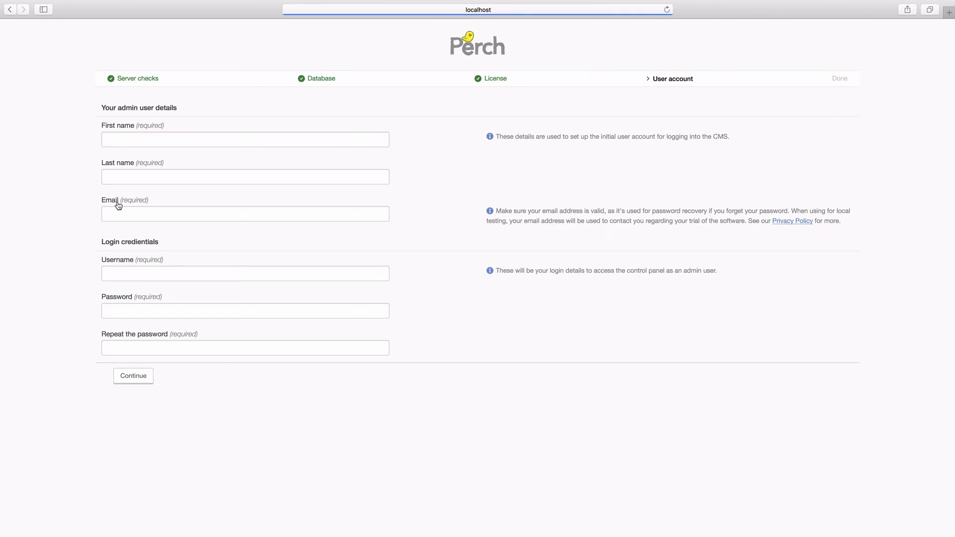
# Create the admin account for Rachel Andrew with username rachel, email and password, and continue
pyautogui.write('Rachel')
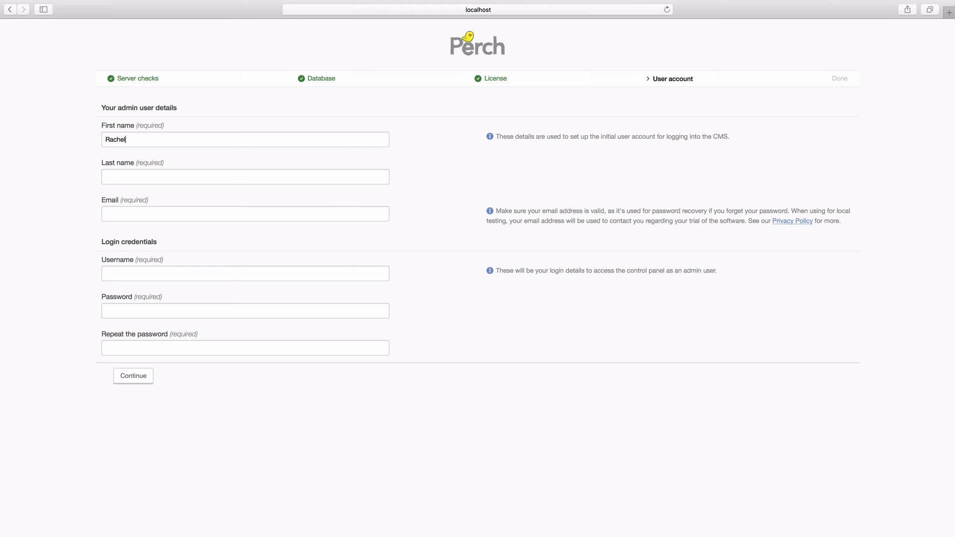
pyautogui.write('Andrew')
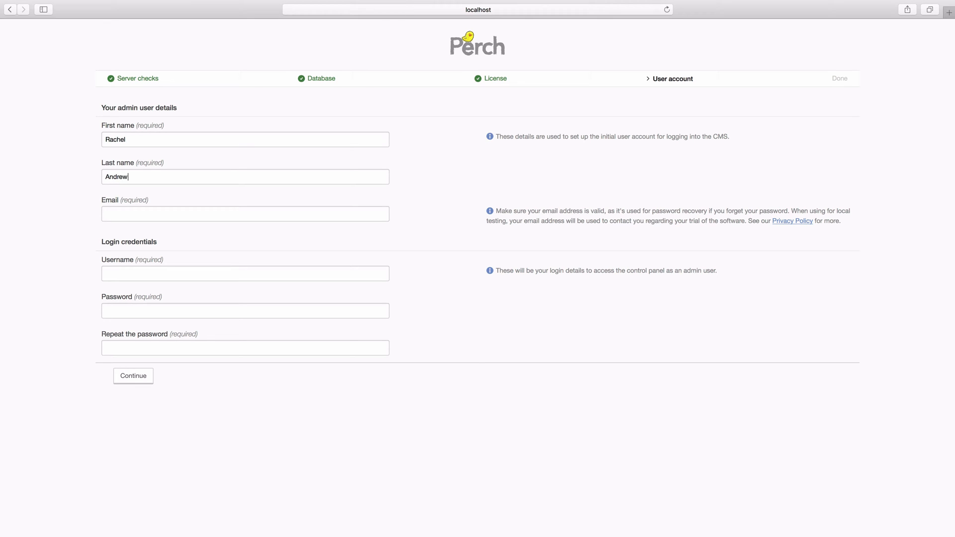
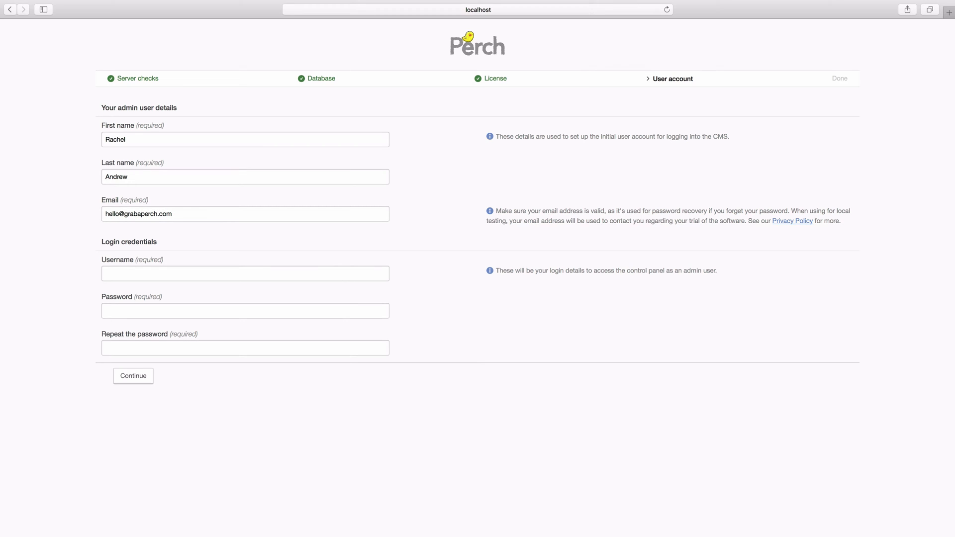
pyautogui.write('rachel')
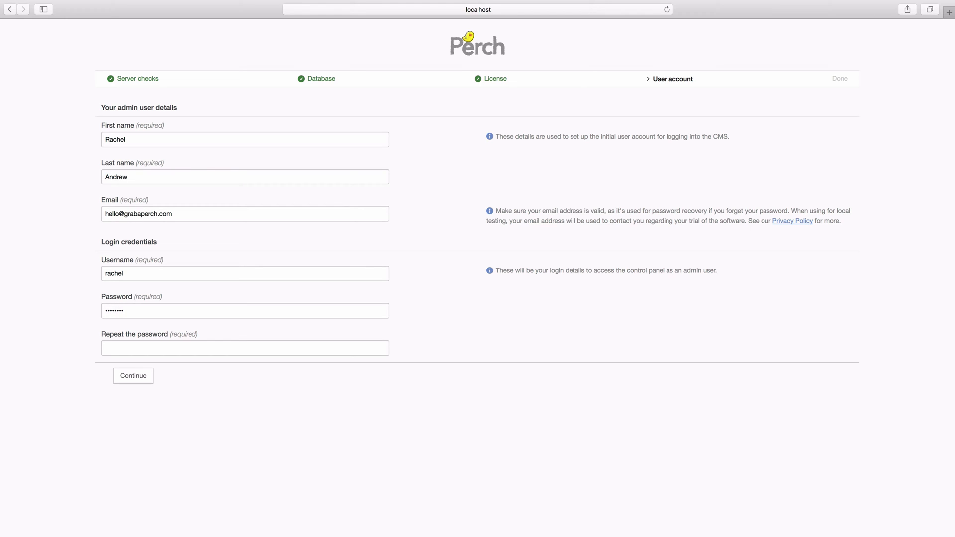
pyautogui.write('••••••••')
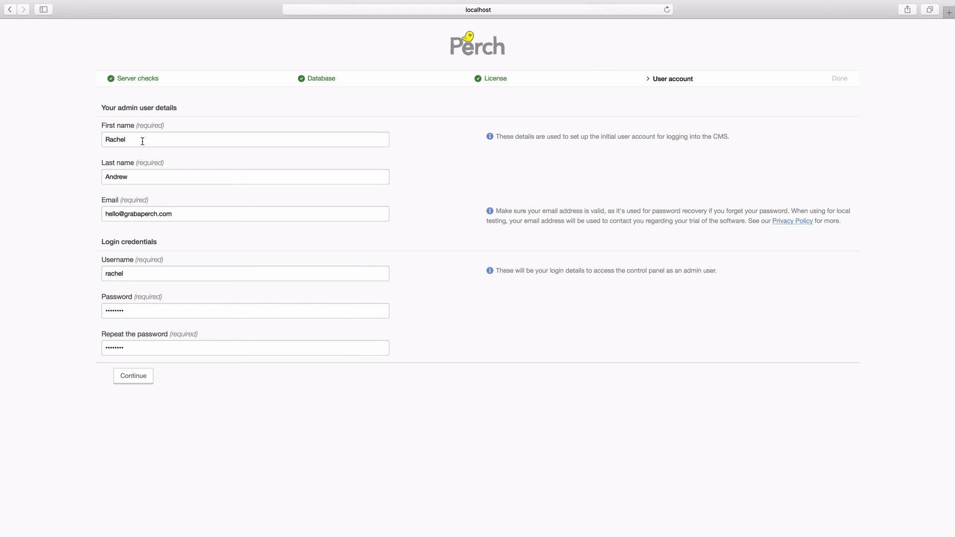
pyautogui.click(132, 376)
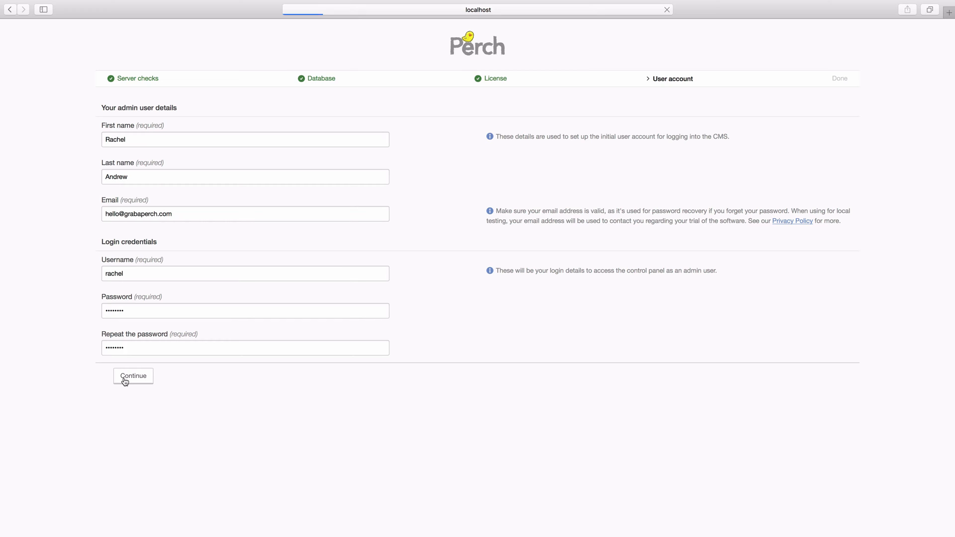
pyautogui.click(132, 376)
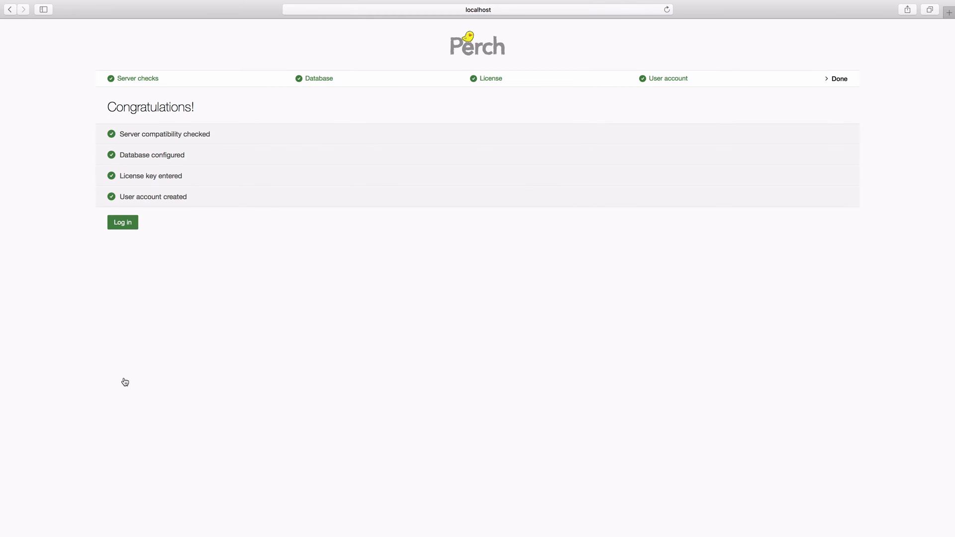
pyautogui.moveTo(136, 378)
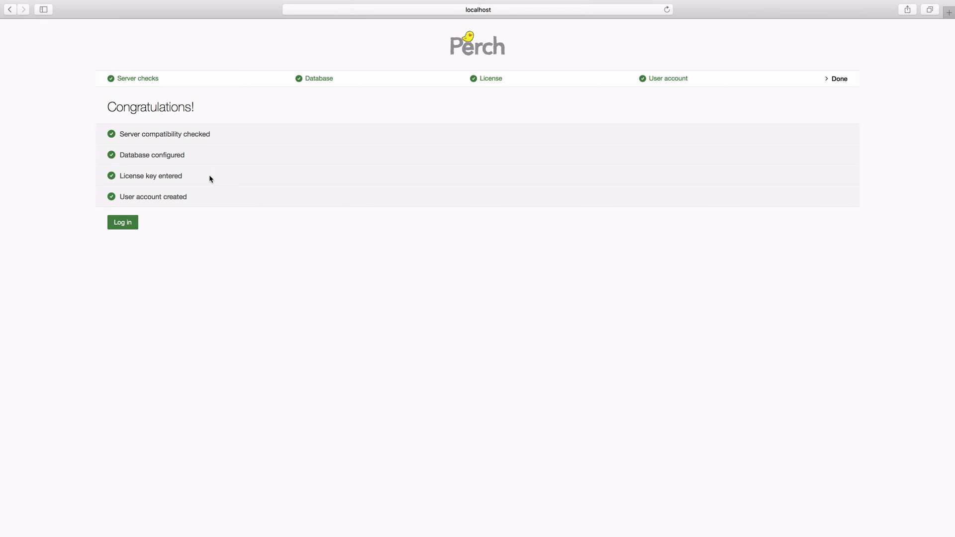
pyautogui.moveTo(198, 197)
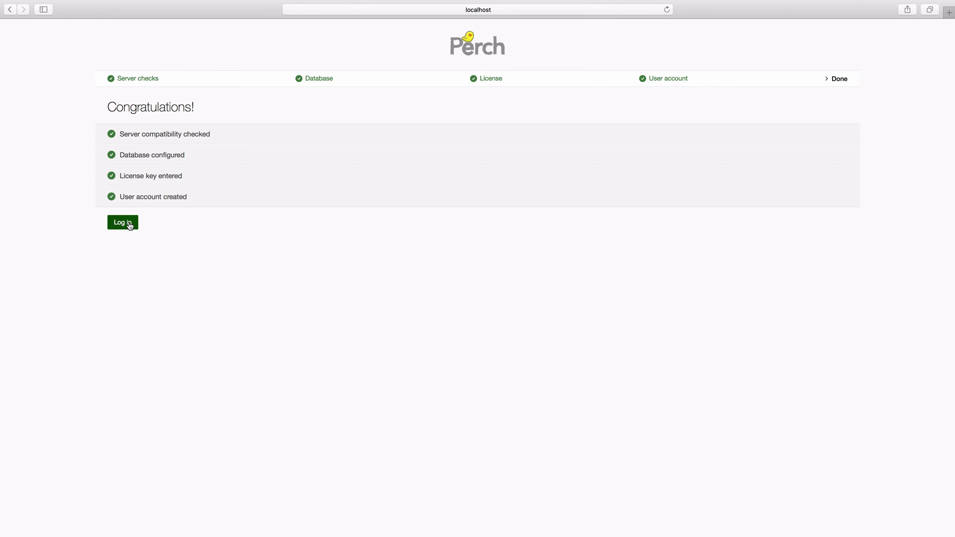
# Leave the Congratulations page for the admin login form
pyautogui.click(122, 222)
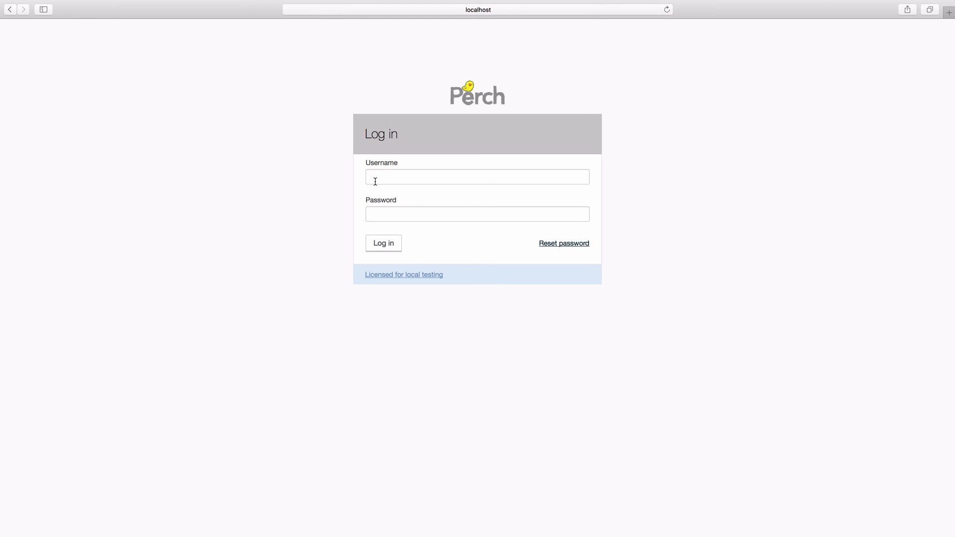
# Sign in as rachel to reach the empty Listing pages screen
pyautogui.write('rachel')
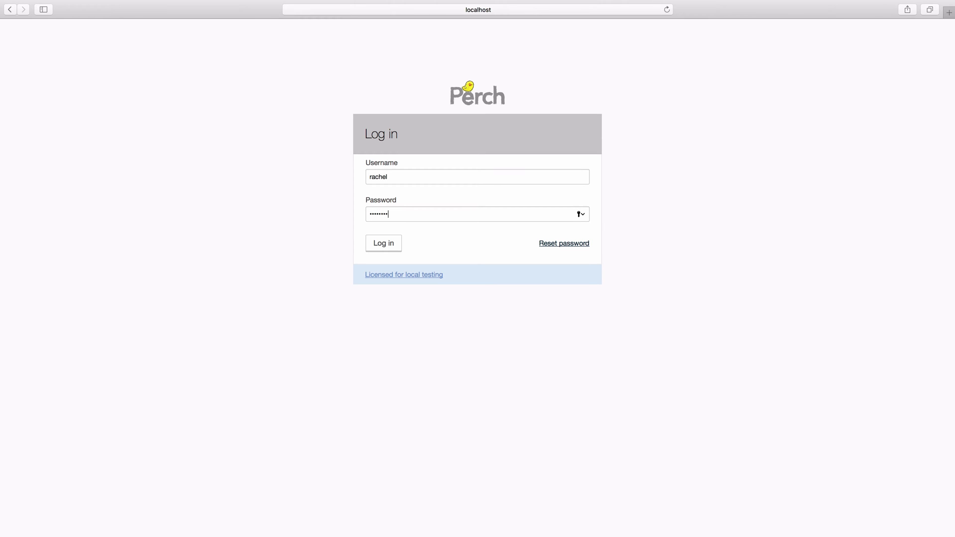
pyautogui.click(383, 243)
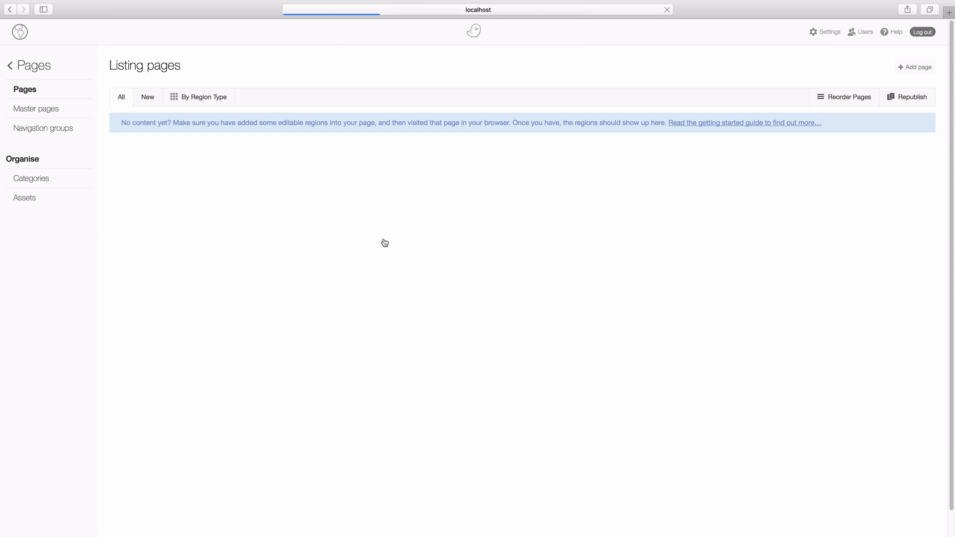